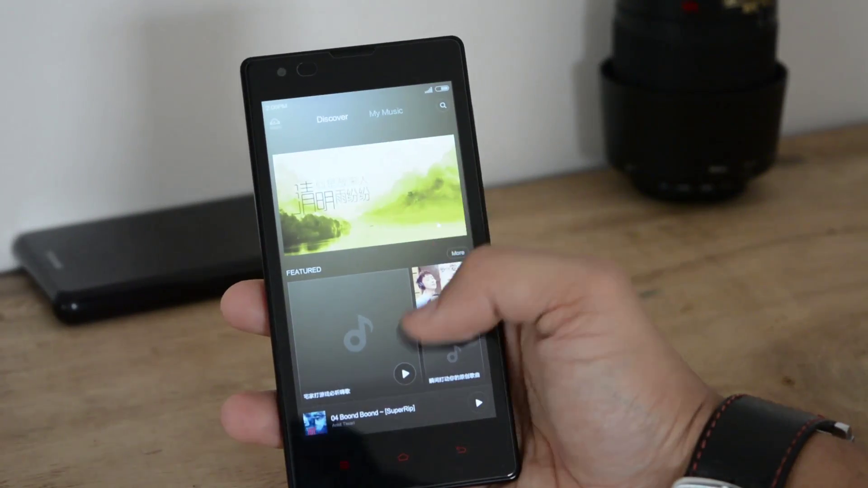
pyautogui.scroll(-3)
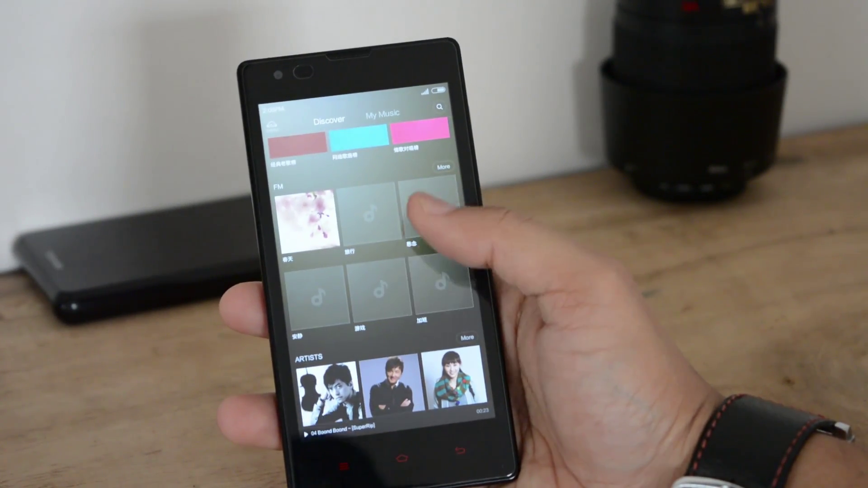